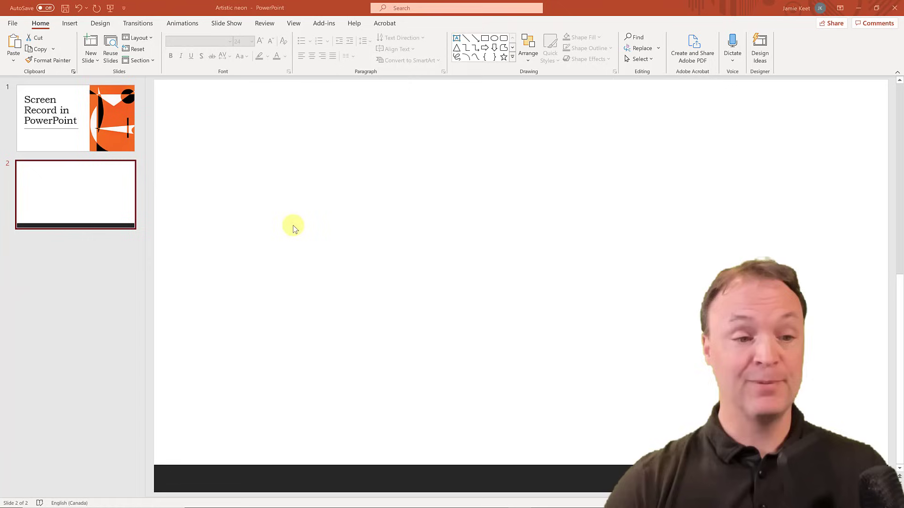
pyautogui.moveTo(99, 192)
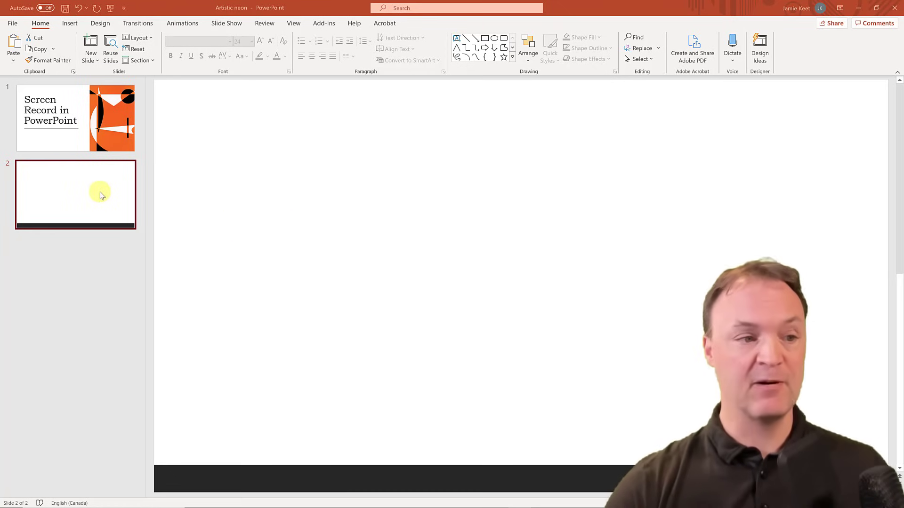
pyautogui.moveTo(89, 94)
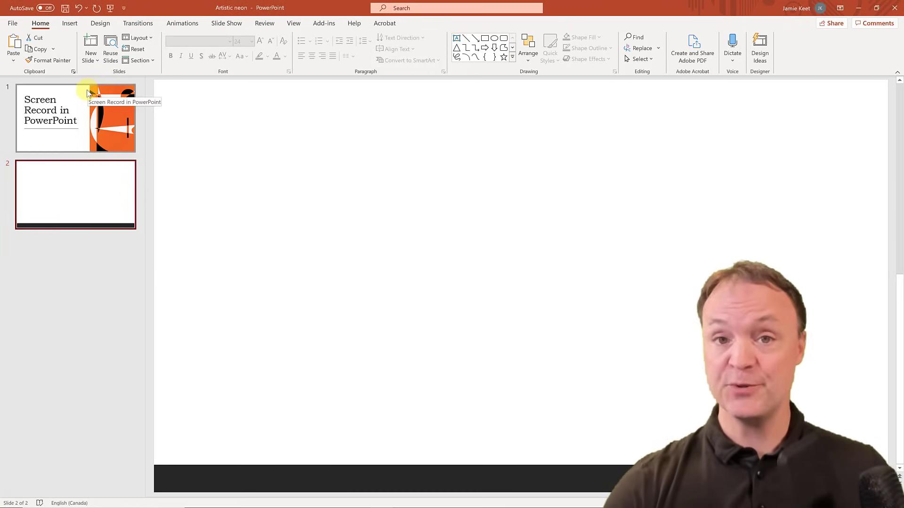
# Switch to the Insert commands with the blank slide 2 selected
pyautogui.click(69, 23)
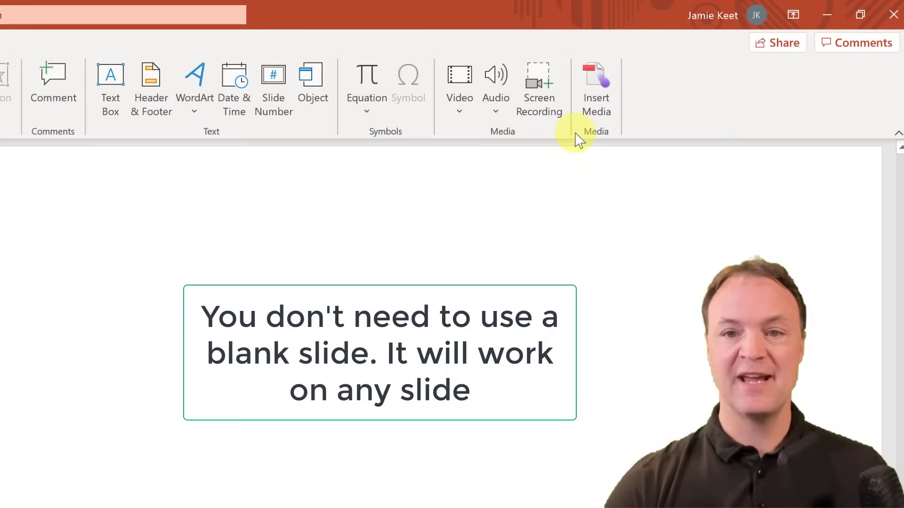
pyautogui.moveTo(539, 93)
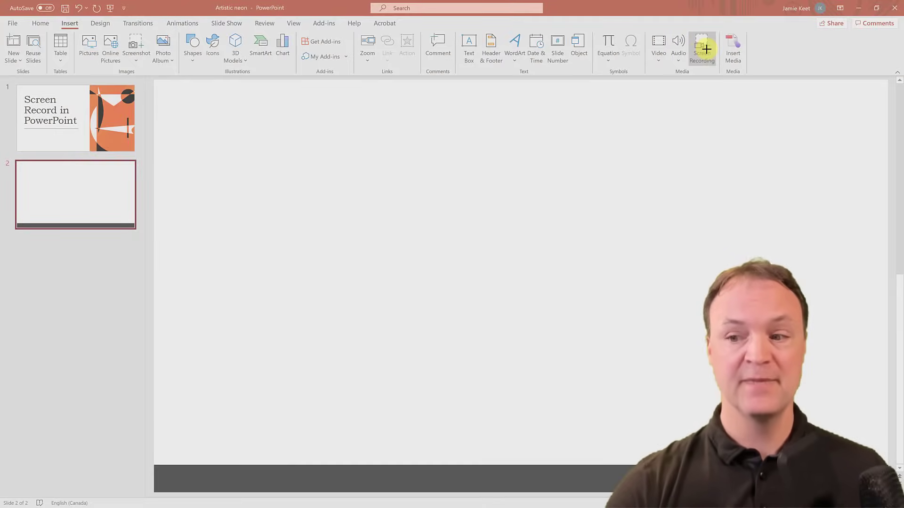
# Launch Screen Recording and start capturing the whole desktop with audio
pyautogui.click(701, 47)
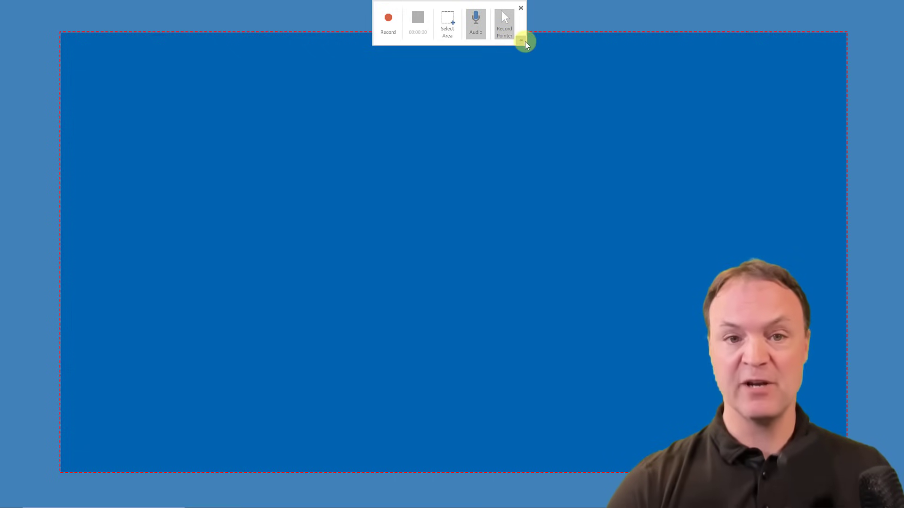
pyautogui.moveTo(500, 94)
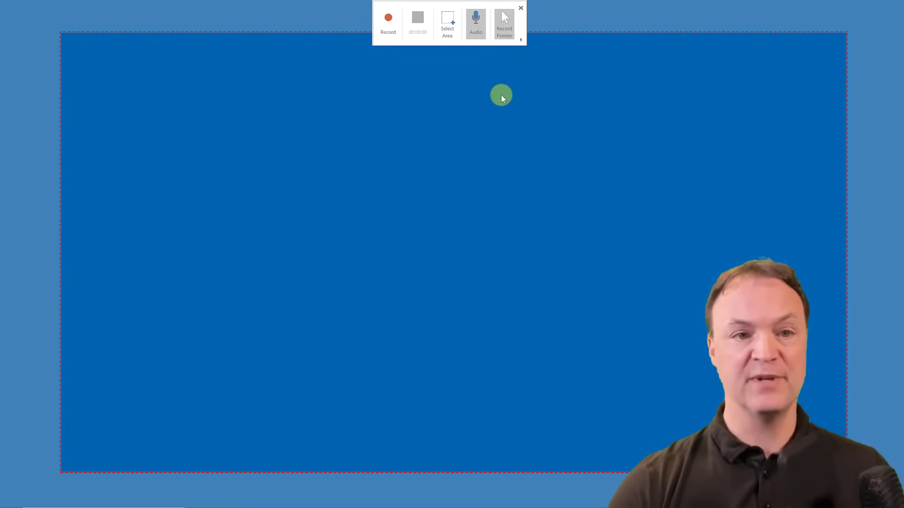
pyautogui.click(387, 20)
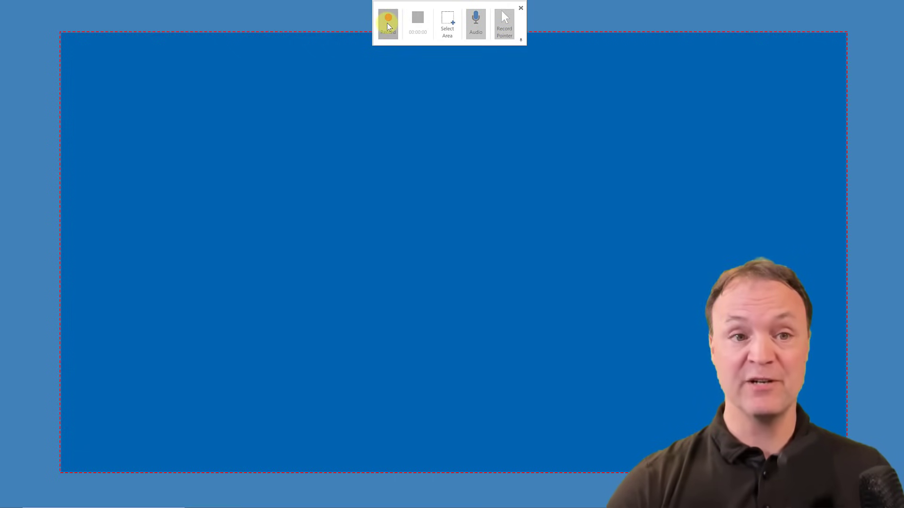
pyautogui.click(387, 22)
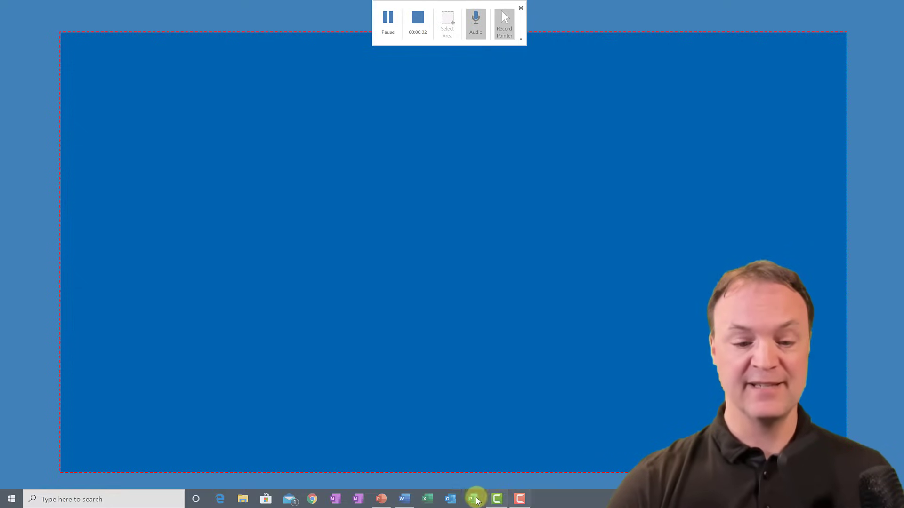
# Create a new blank Word document and write 'hello' in it while recording
pyautogui.click(402, 499)
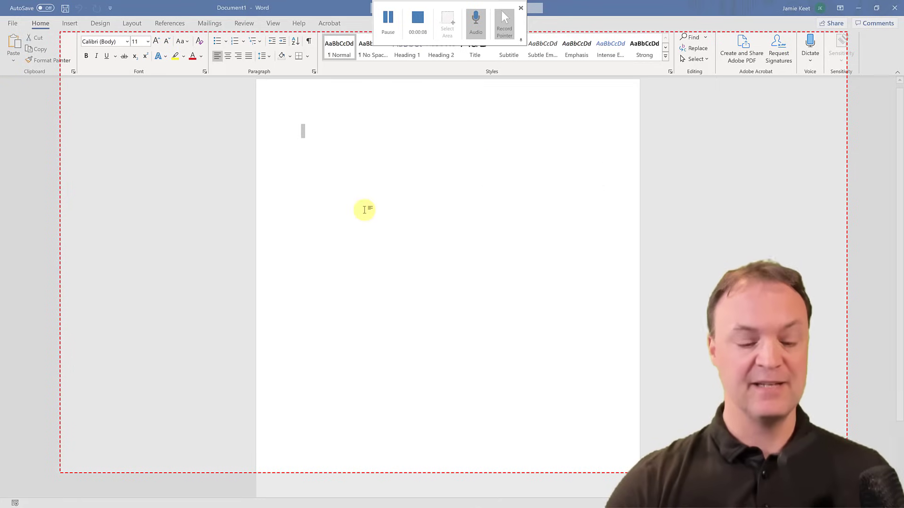
pyautogui.write('h')
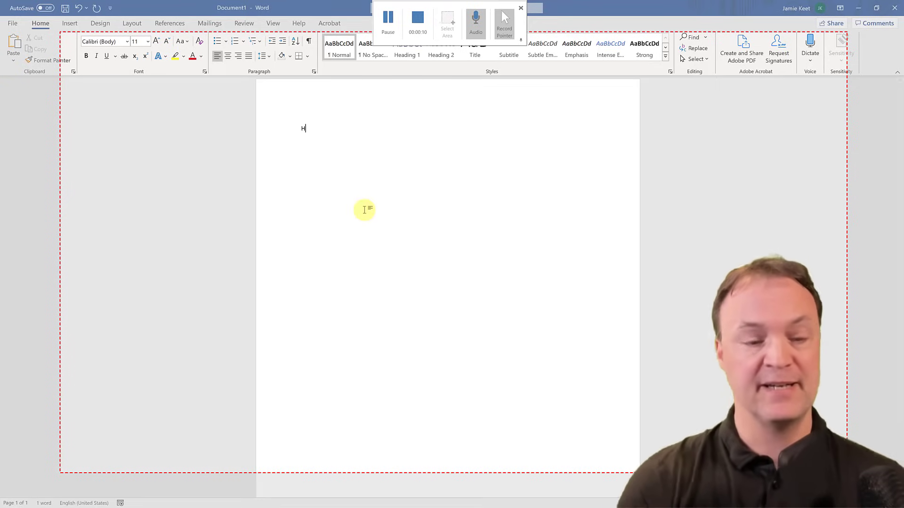
pyautogui.write('ello')
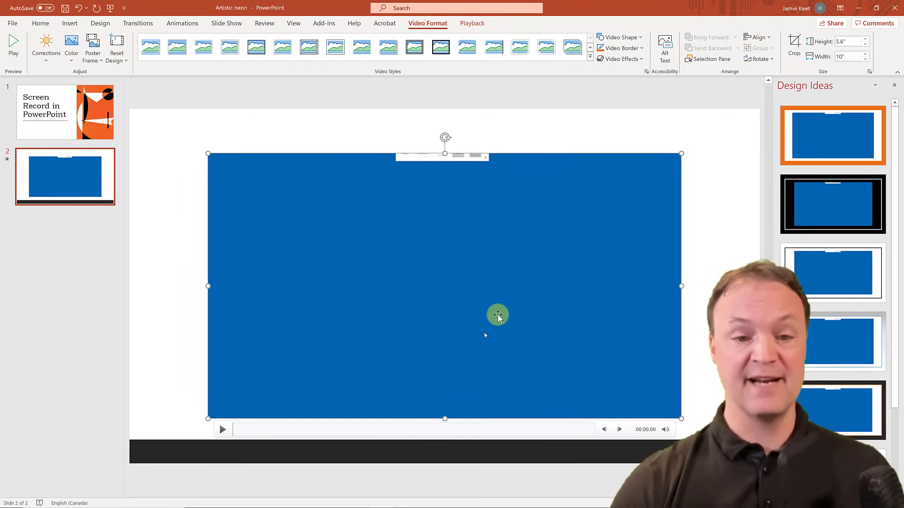
# Select the embedded recording video on slide 2 to preview its playback
pyautogui.click(222, 429)
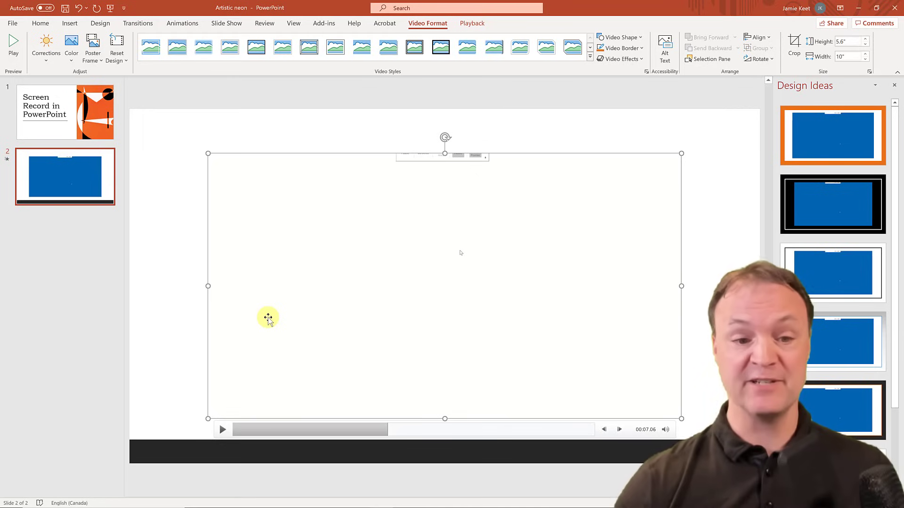
pyautogui.moveTo(353, 253)
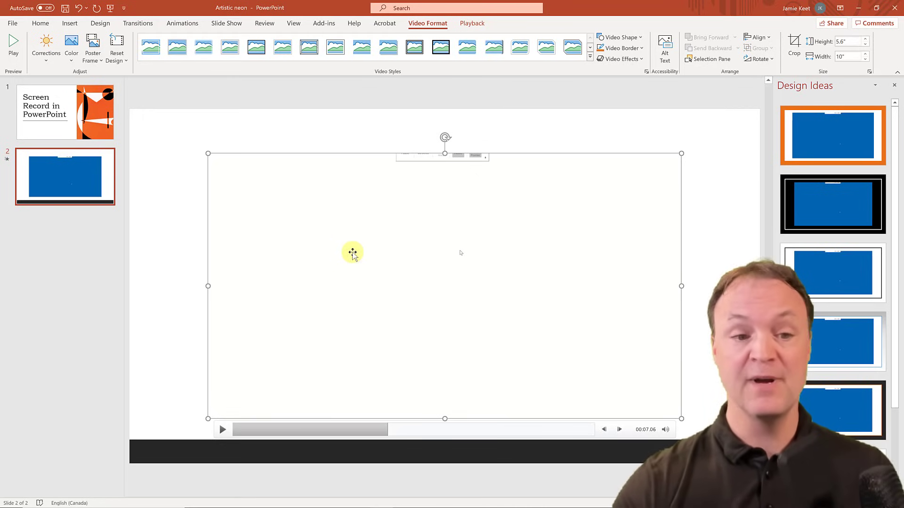
# Save the embedded video via Save Media as to Downloads as Media1
pyautogui.rightClick(352, 252)
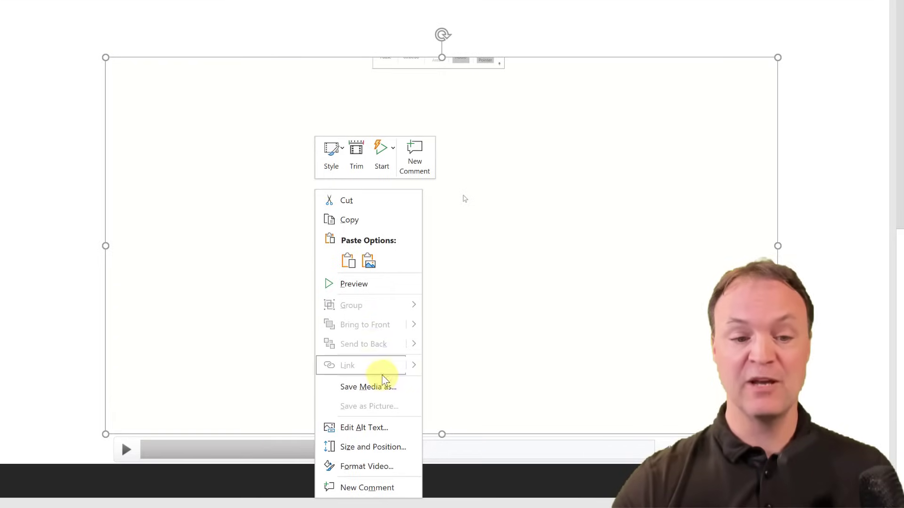
pyautogui.moveTo(368, 387)
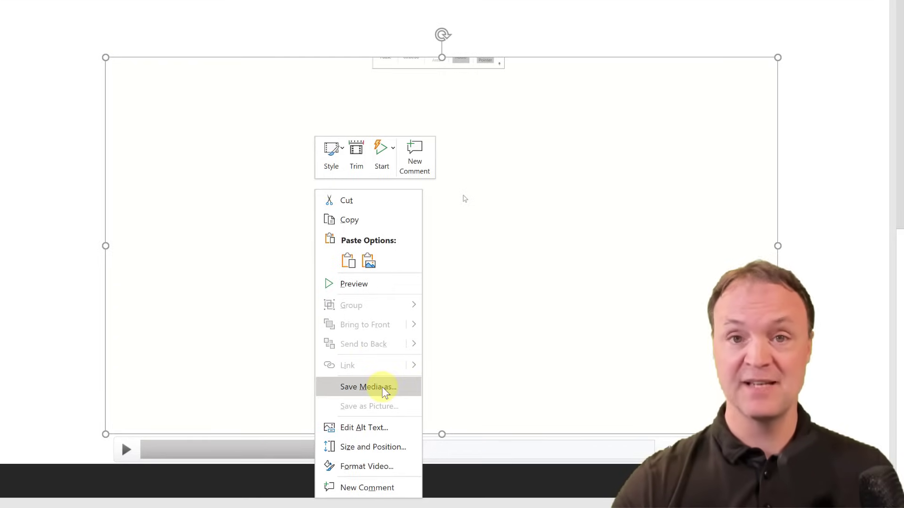
pyautogui.click(368, 387)
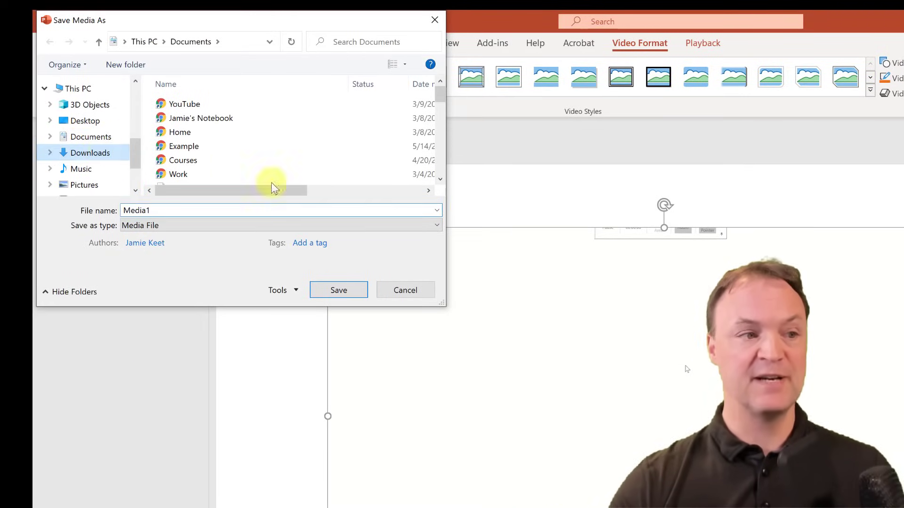
pyautogui.click(90, 152)
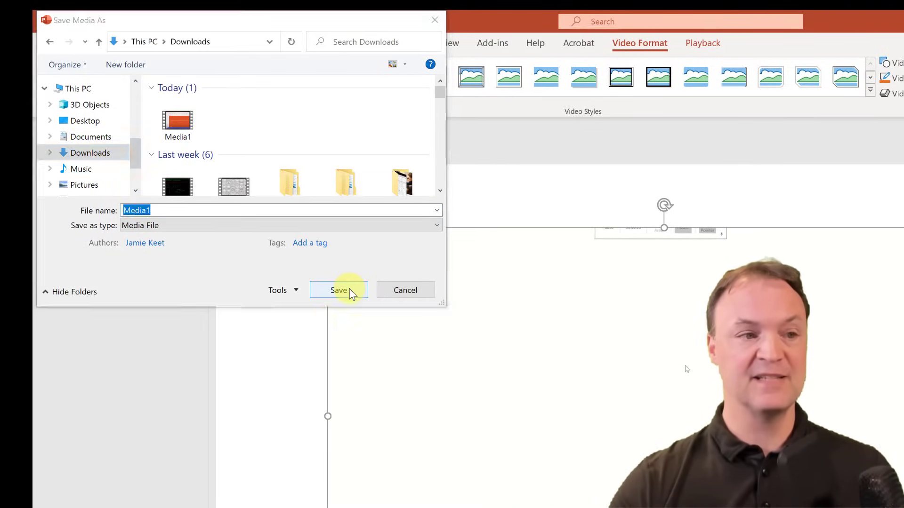
pyautogui.click(339, 290)
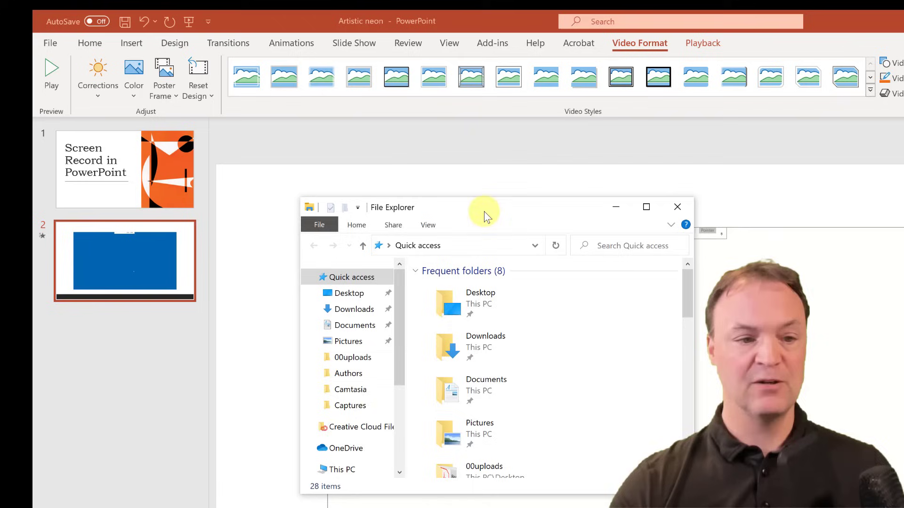
# Play Media1 from the Downloads folder as a standalone video and pause it
pyautogui.click(355, 308)
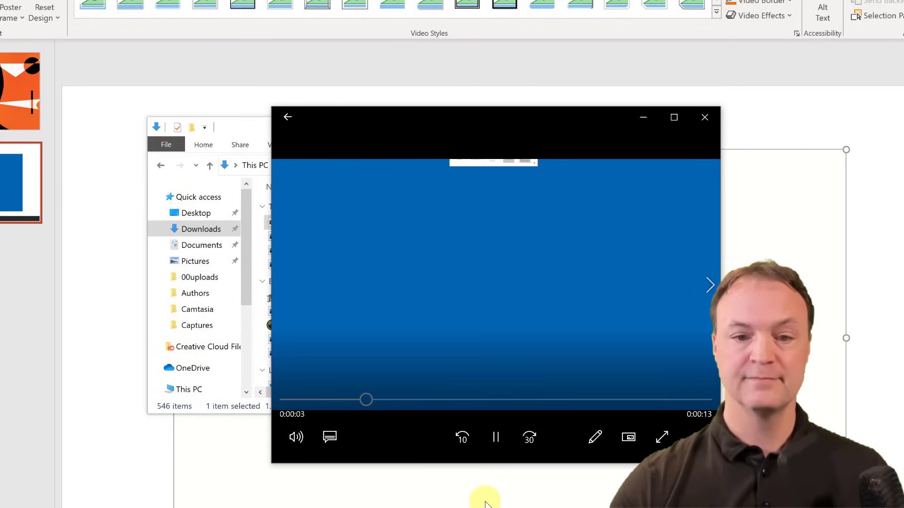
pyautogui.click(495, 436)
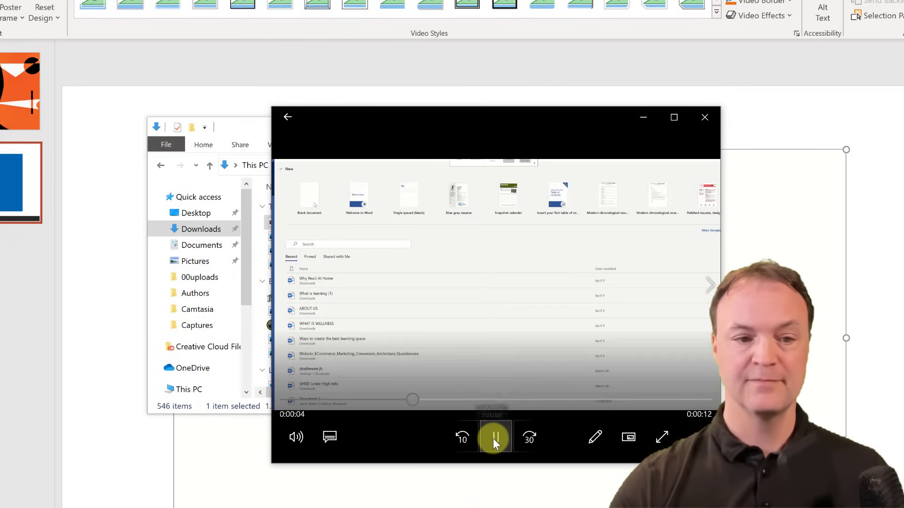
pyautogui.click(495, 437)
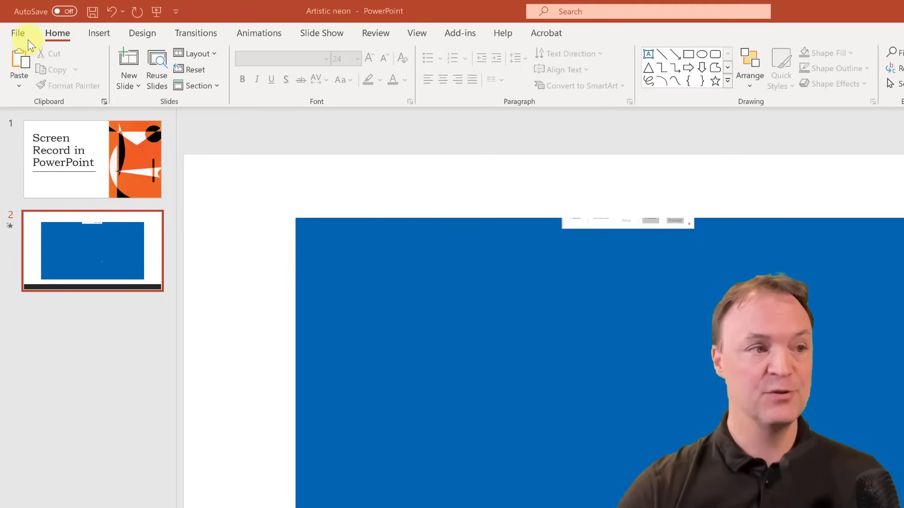
# Reach Options through the File area to show the general PowerPoint settings
pyautogui.click(17, 33)
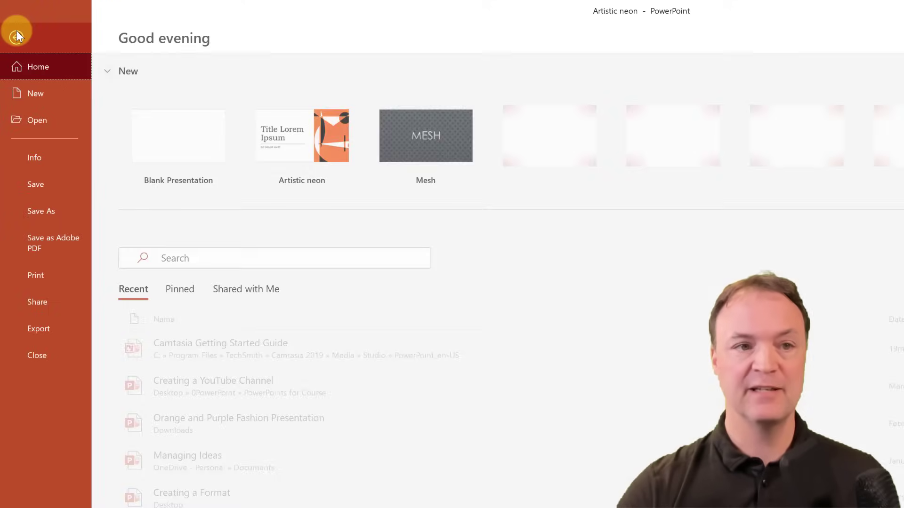
pyautogui.scroll(-3)
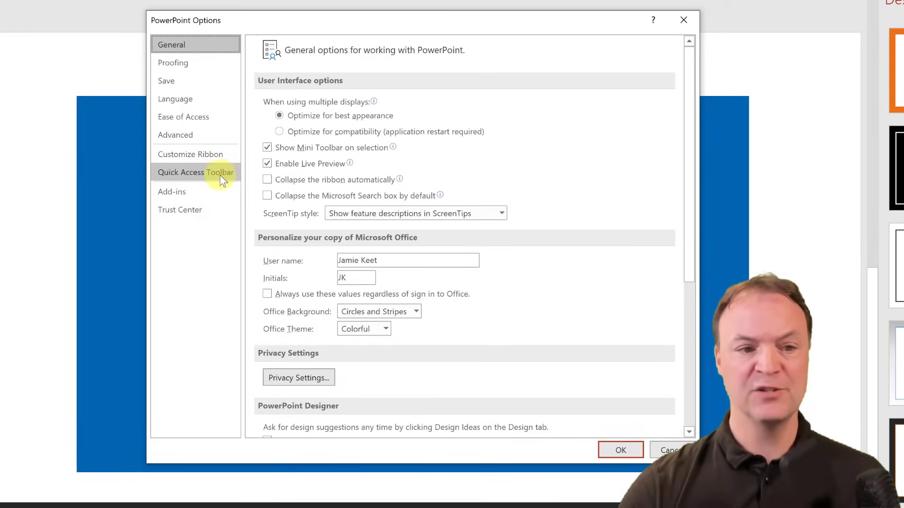
pyautogui.moveTo(189, 154)
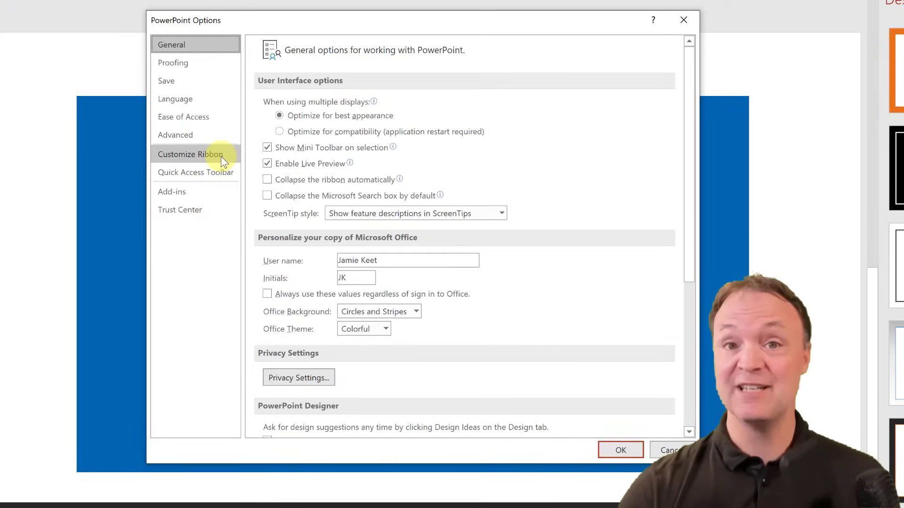
# Enable the Recording tab under Customize Ribbon's Main Tabs and apply with OK
pyautogui.click(189, 154)
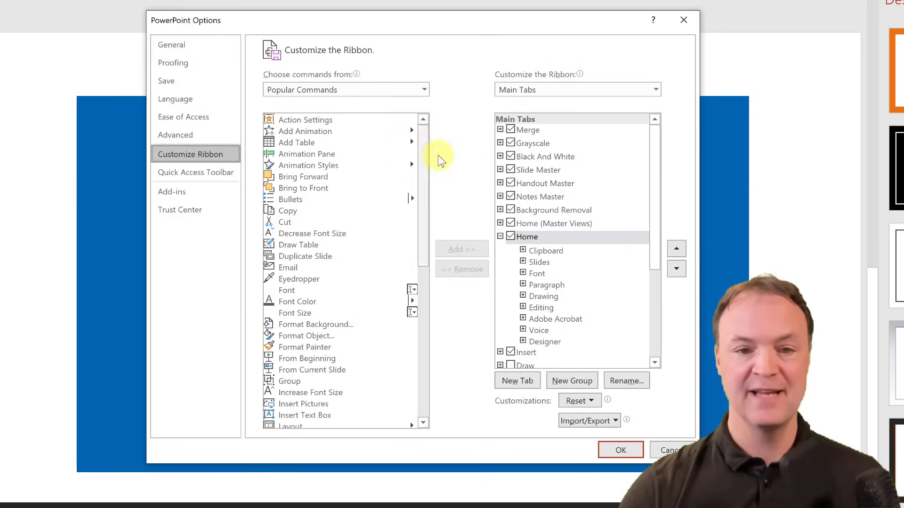
pyautogui.moveTo(562, 184)
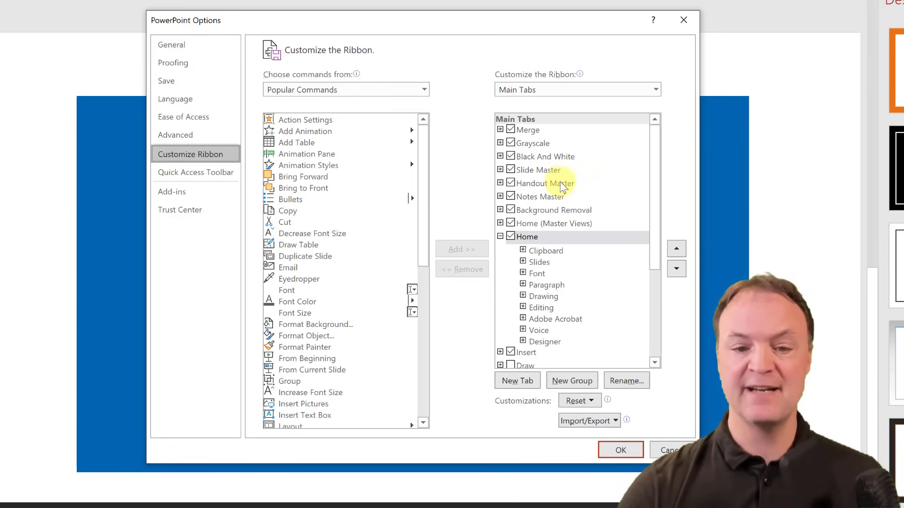
pyautogui.scroll(-3)
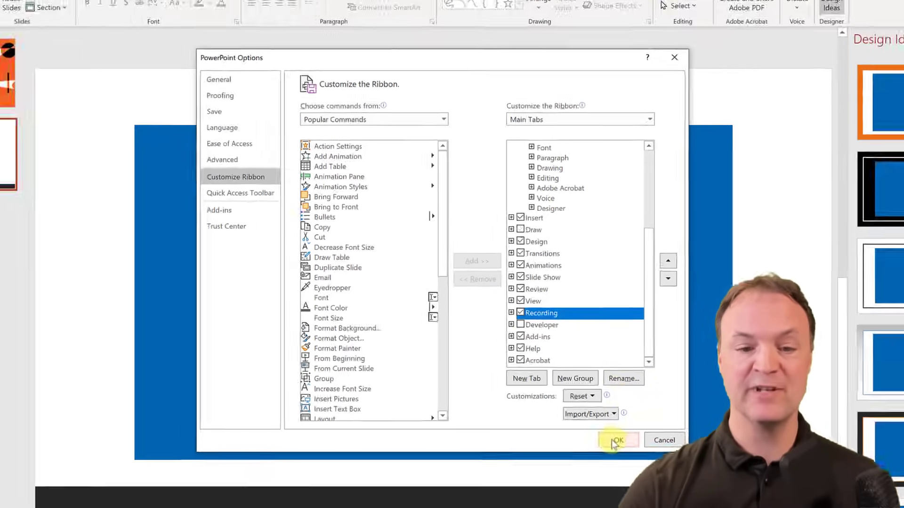
pyautogui.click(617, 440)
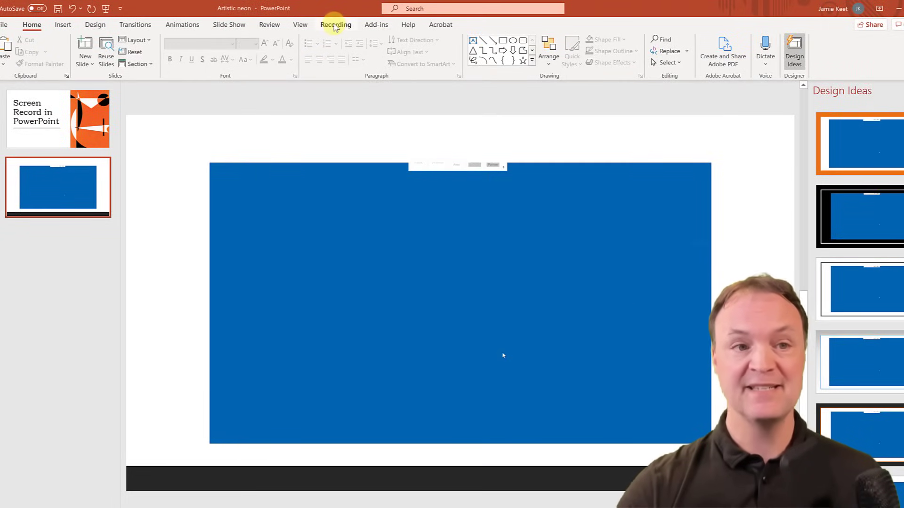
# Show the Recording tab's recording, media and export-to-video commands
pyautogui.click(335, 24)
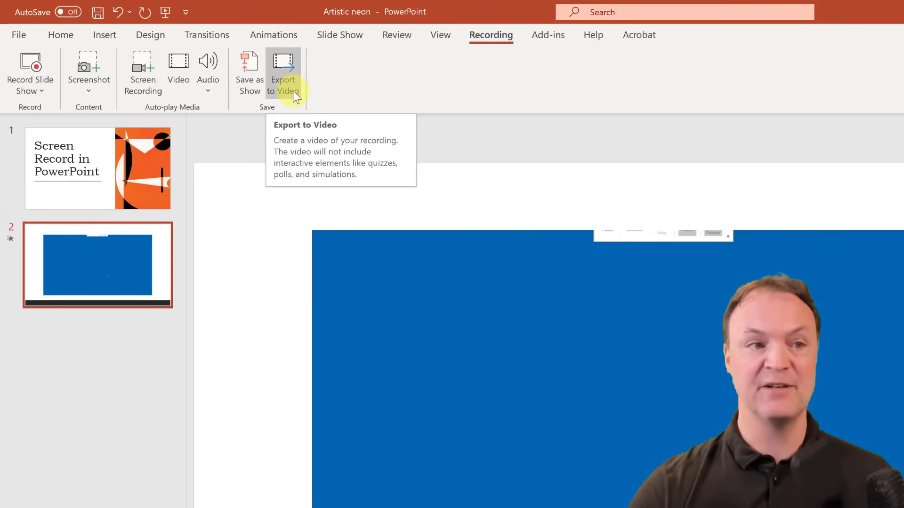
pyautogui.moveTo(248, 79)
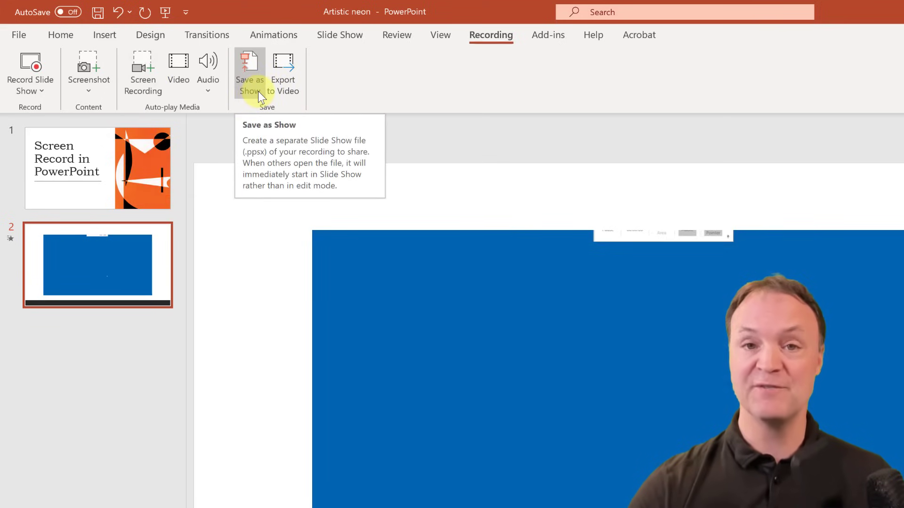